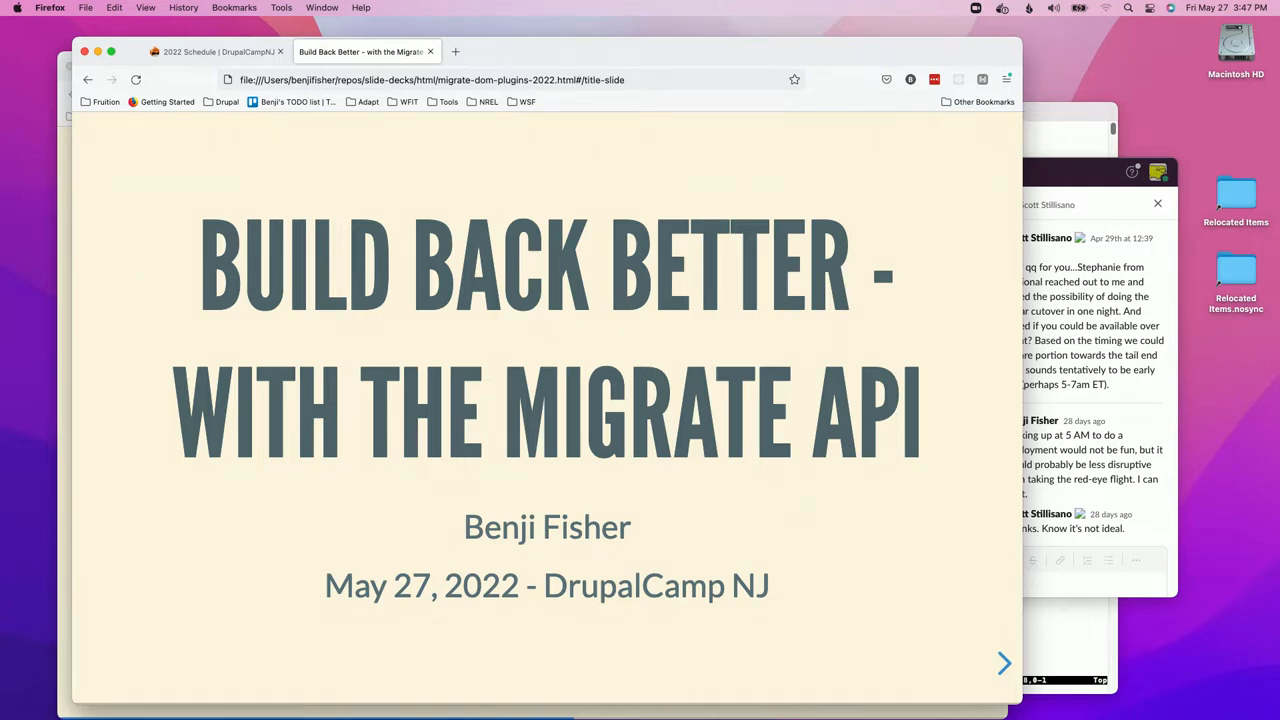
Step: Advance the deck from the title slide through the Introduction to the Feeds recurring-imports slide
left_click(1004, 664)
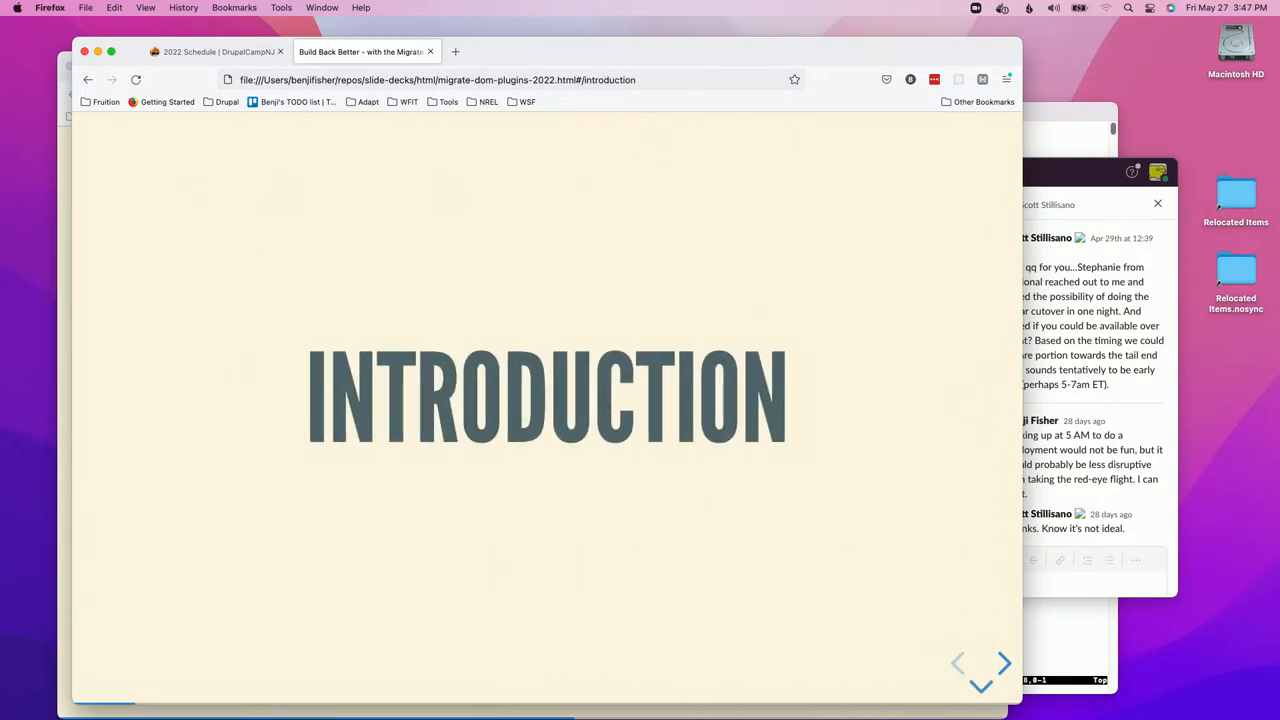
left_click(1004, 662)
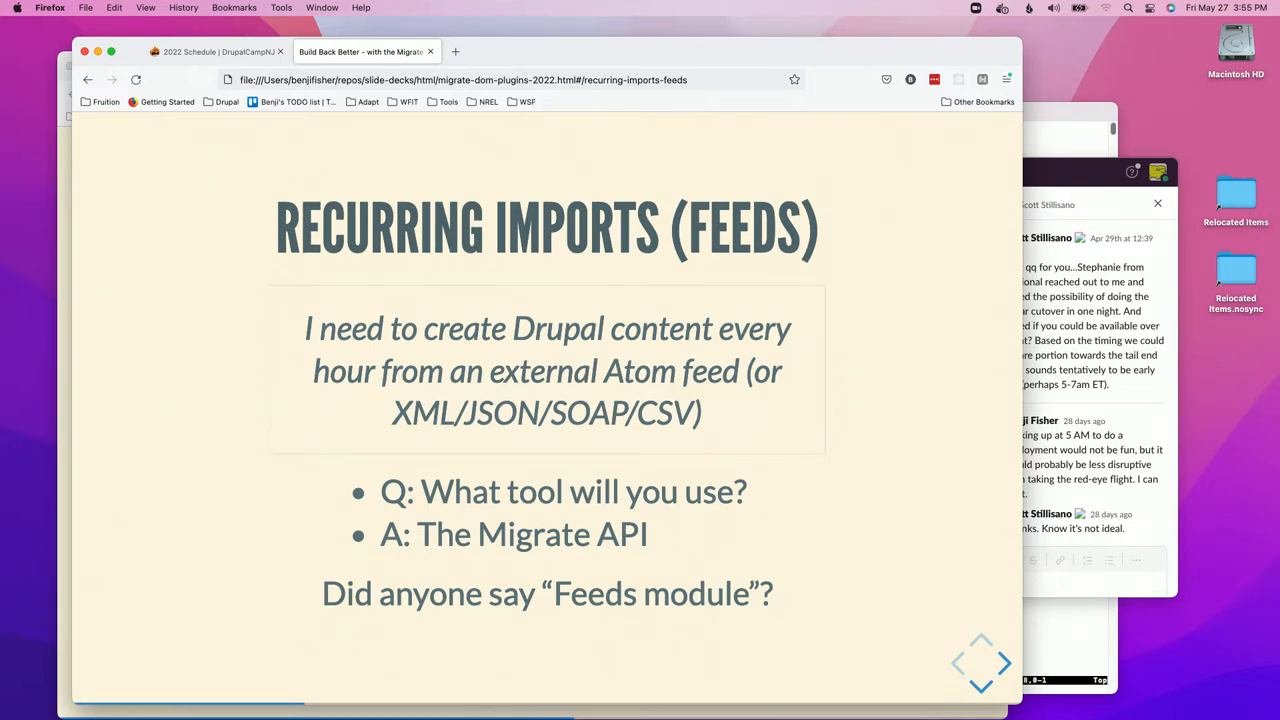
Step: Advance to the 'Restructure a Live Site' slide listing three reasons to use the Migrate API
left_click(1004, 664)
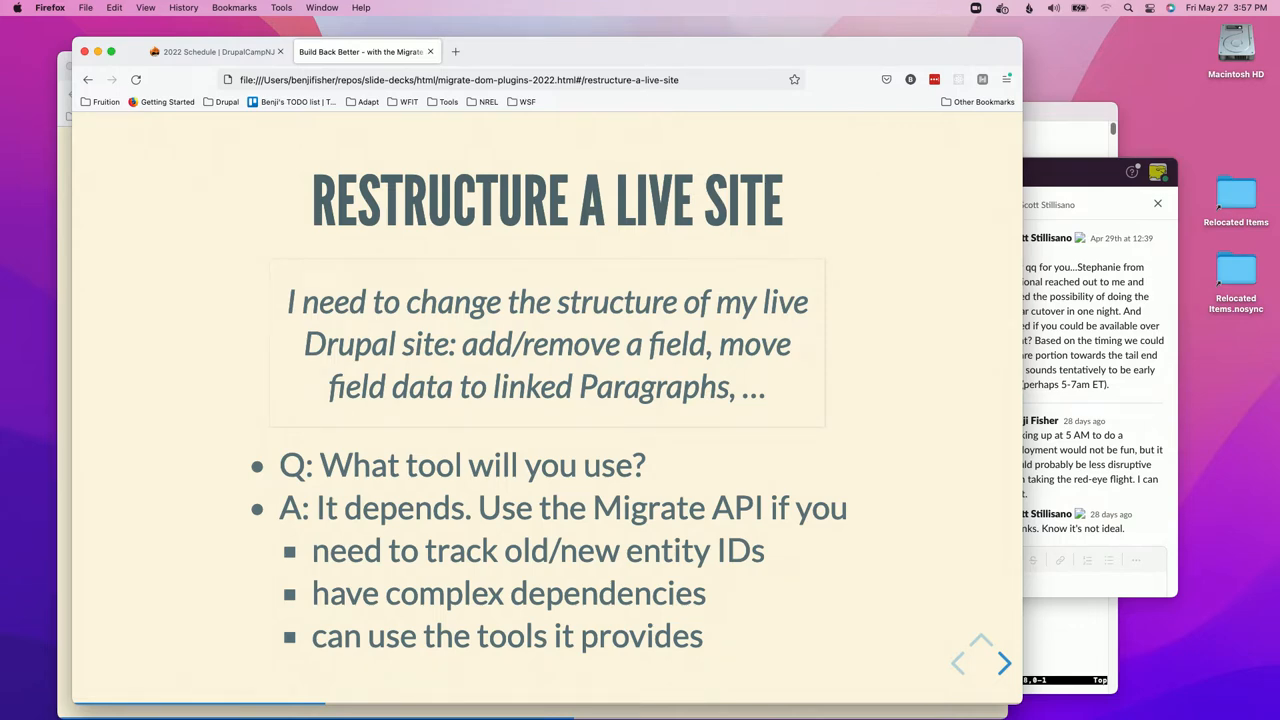
left_click(1004, 664)
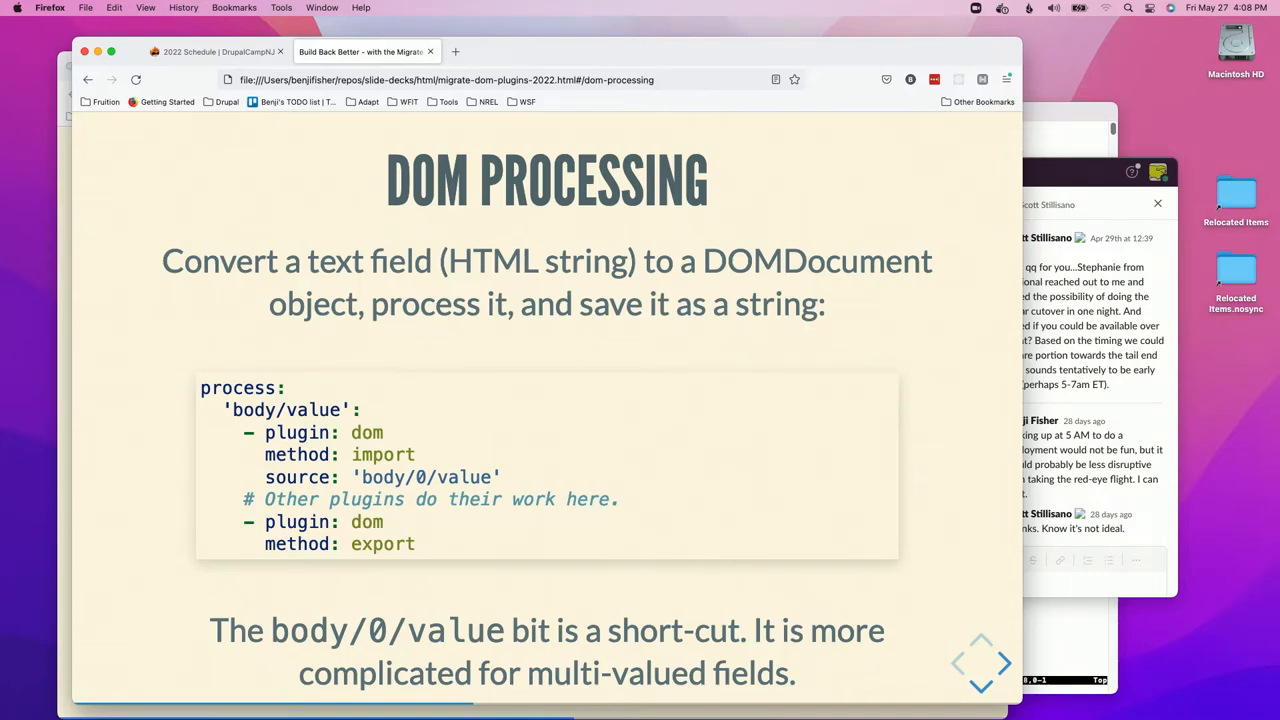
Step: Advance to the XPath Examples slide with its table of three selectors and matching elements
left_click(1008, 662)
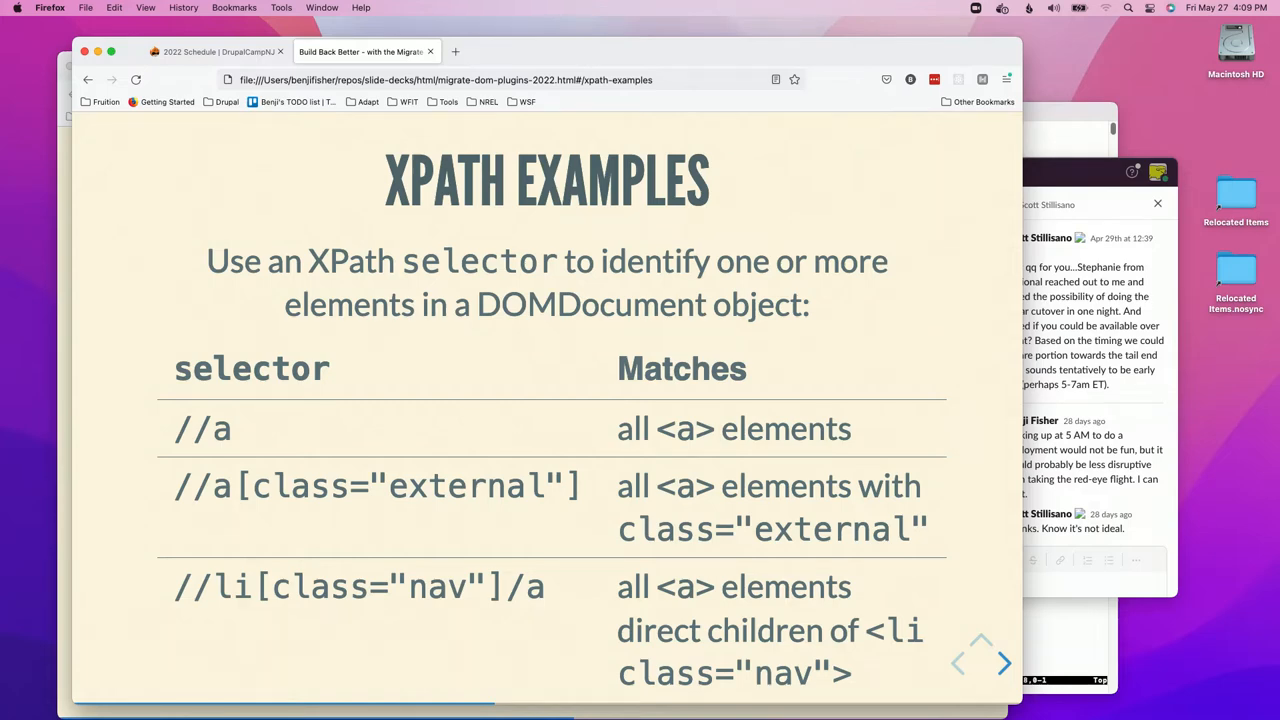
Step: Advance to the Editor Styles slide showing the CKEditor 'Fancy list' styles dropdown
left_click(1004, 664)
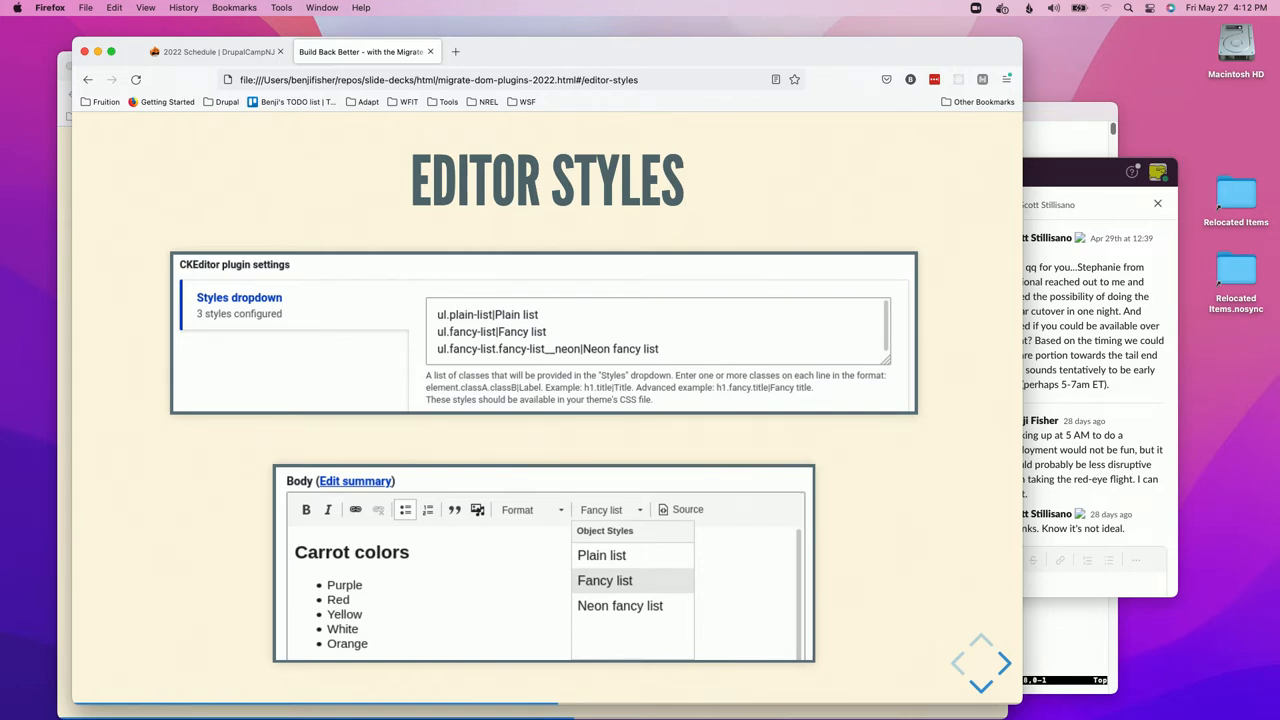
left_click(1004, 664)
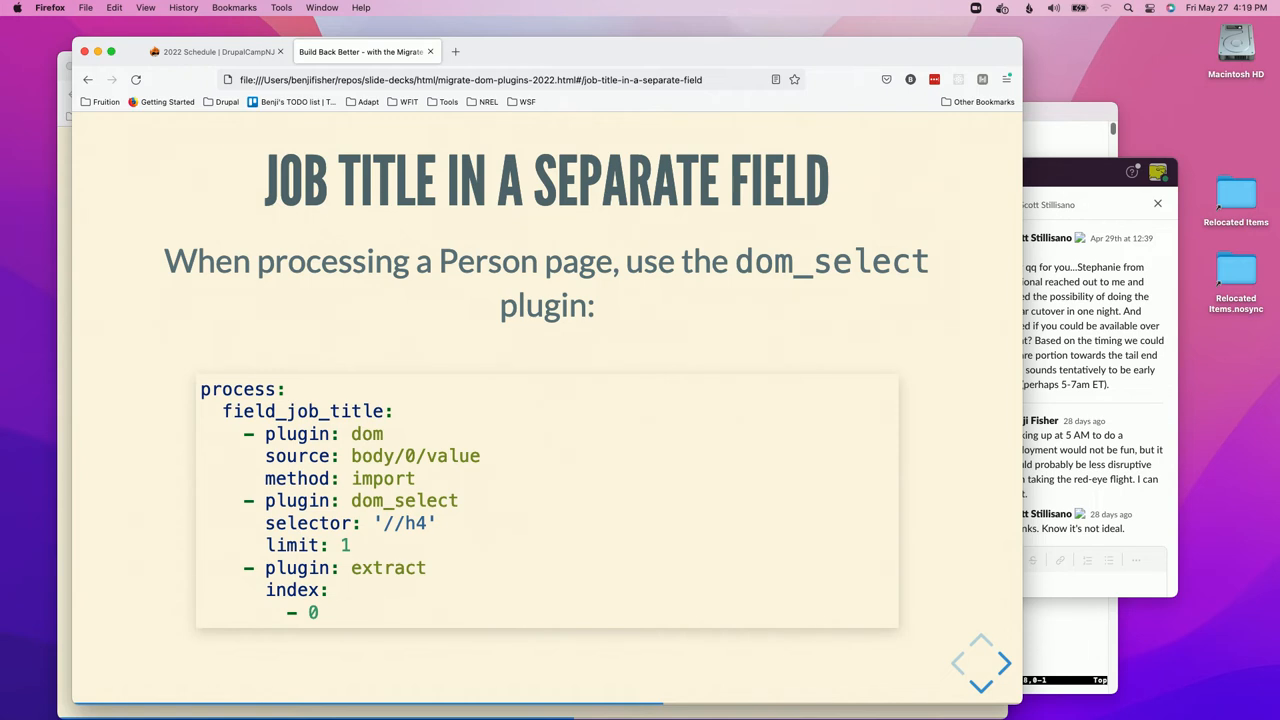
mouse_move(578, 496)
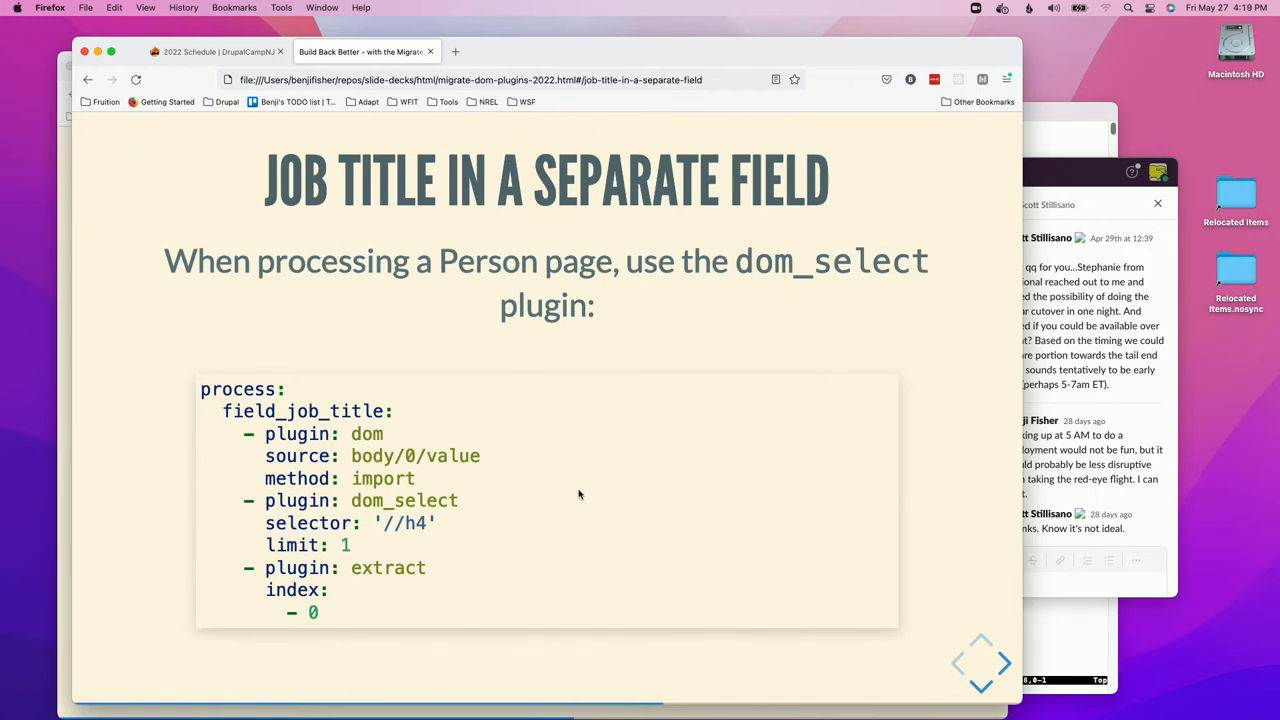
mouse_move(560, 504)
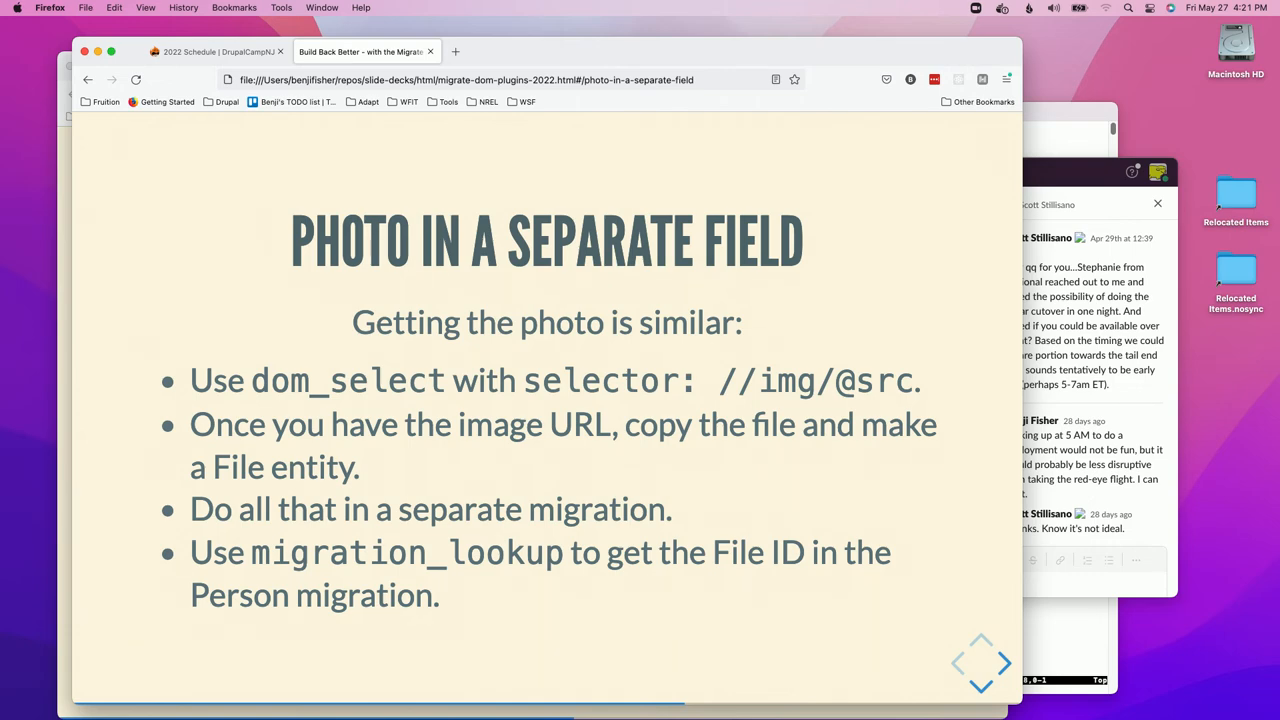
Step: Advance to the 'Remove Elements From Body Field' slide with its dom_remove YAML for h4 and img
left_click(1004, 664)
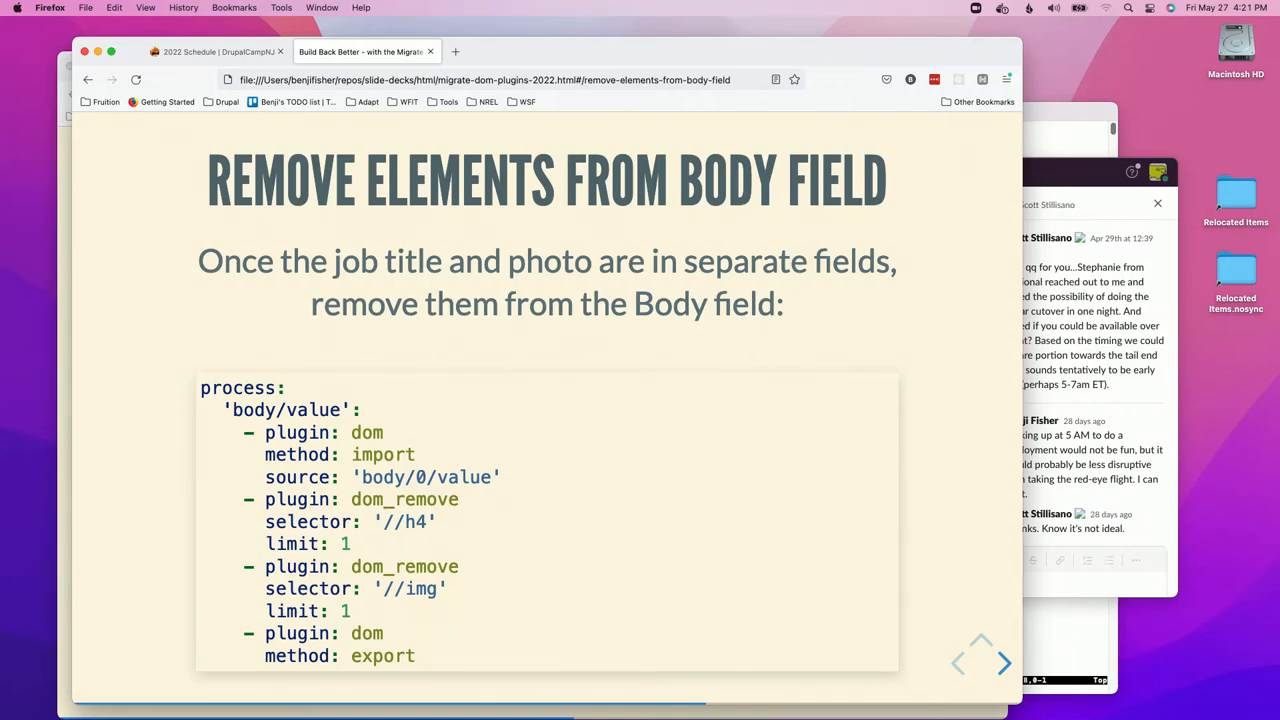
Step: Advance to 'The Challenge' slide about migrating a Drupal 7 Media site to Drupal 9
left_click(980, 664)
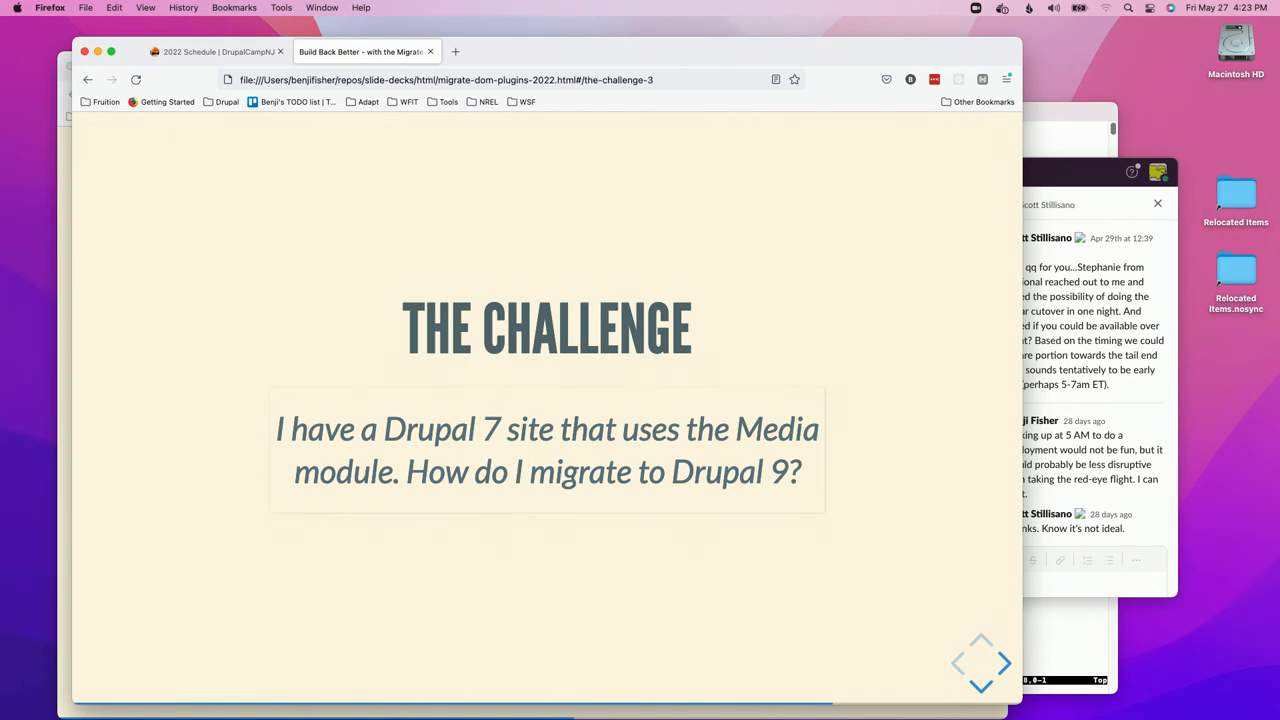
left_click(1008, 664)
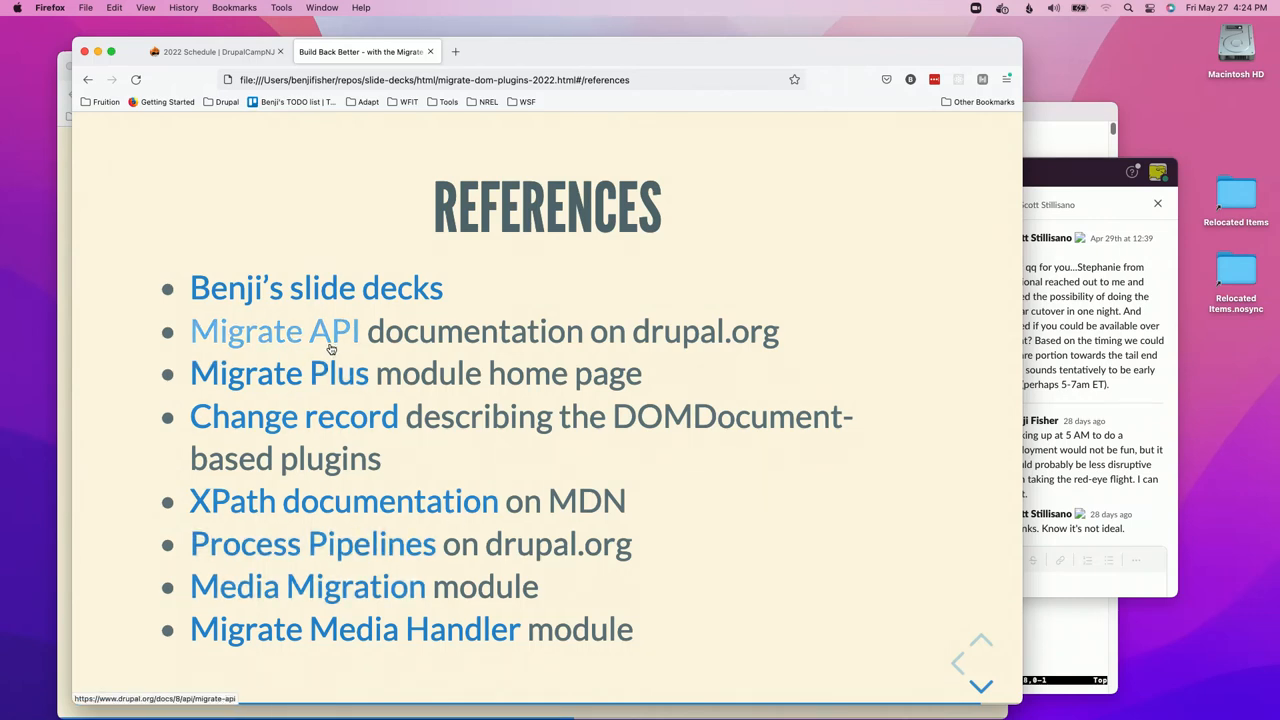
Step: Open the Migrate API reference link in a new tab, then show and scroll the slide overview grid
right_click(276, 332)
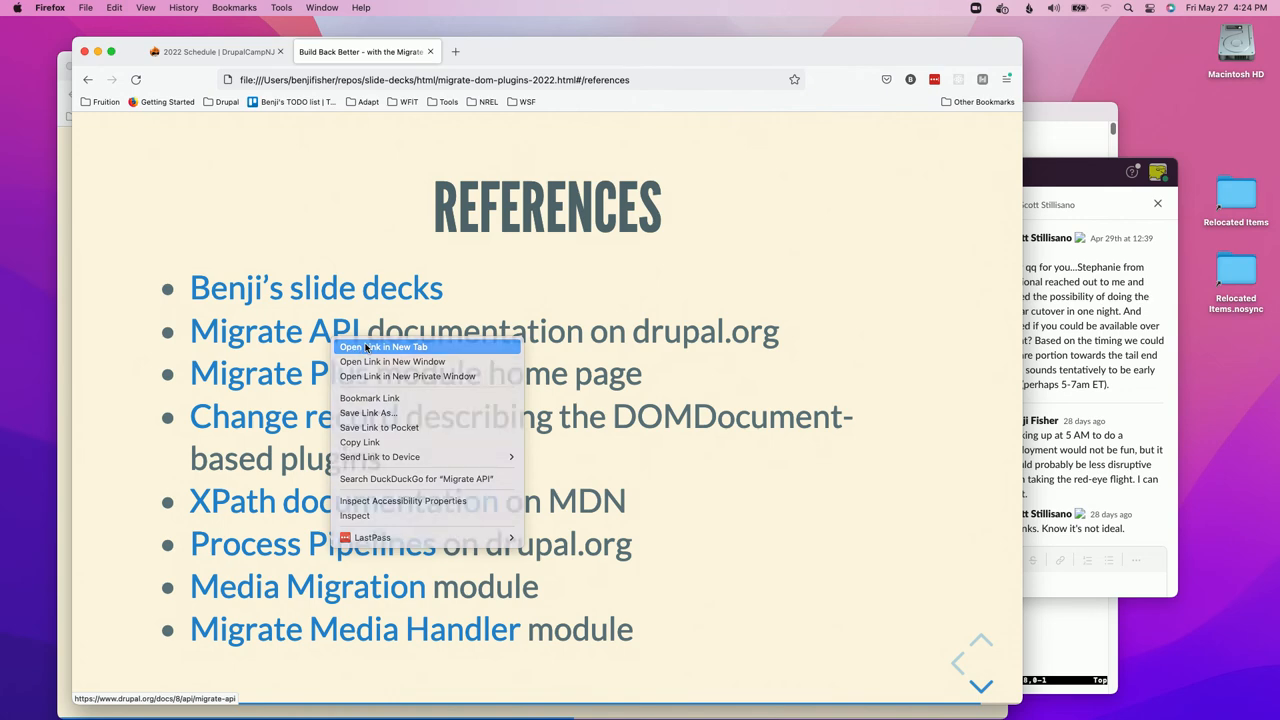
left_click(384, 348)
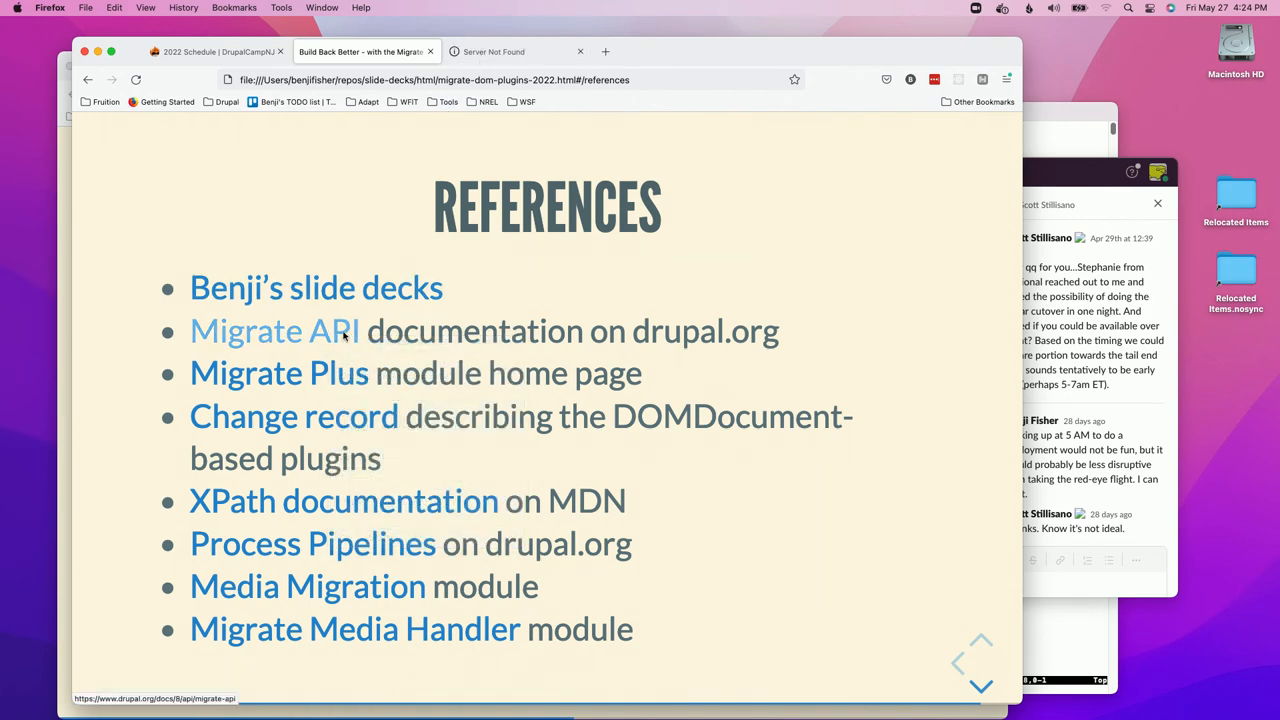
left_click(272, 332)
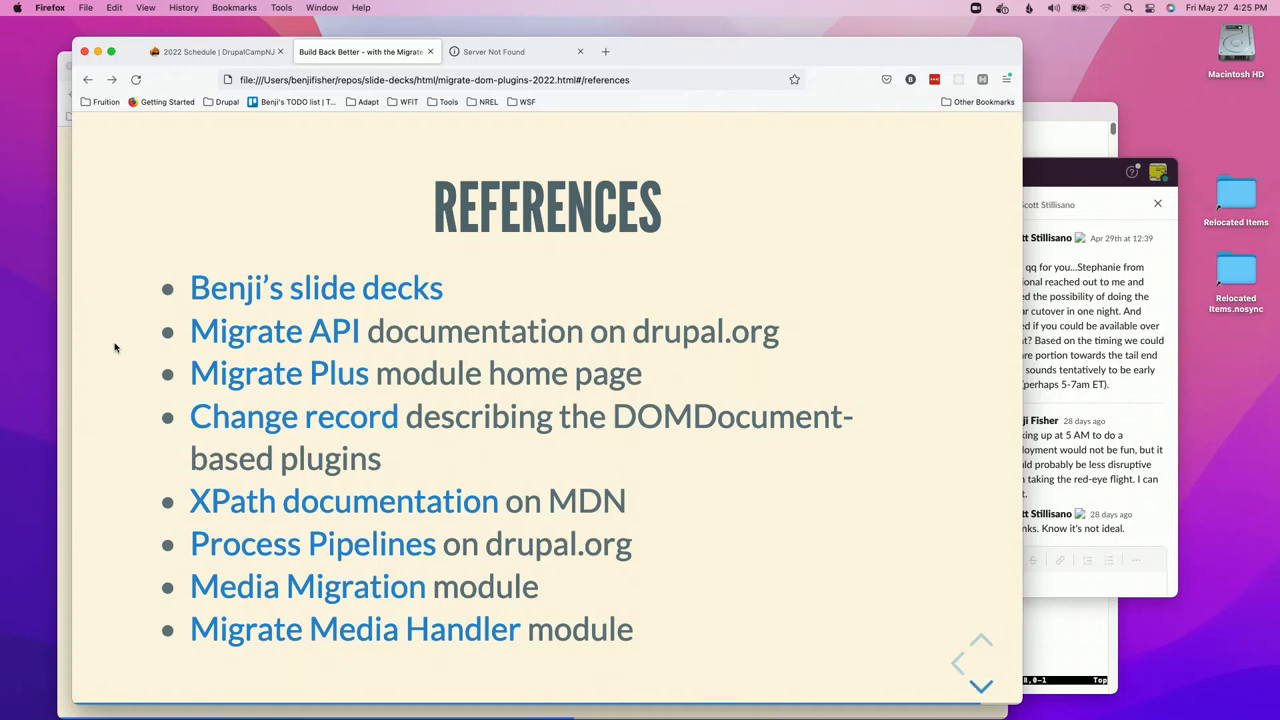
mouse_move(144, 386)
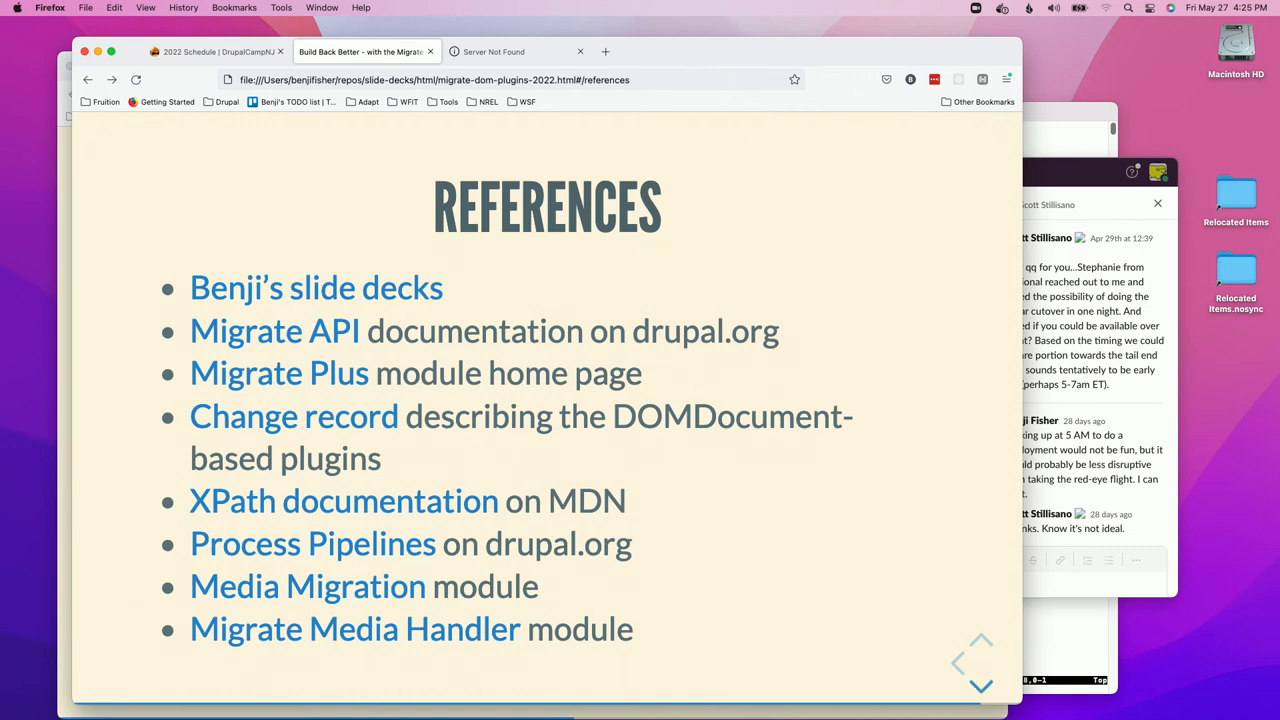
mouse_move(140, 430)
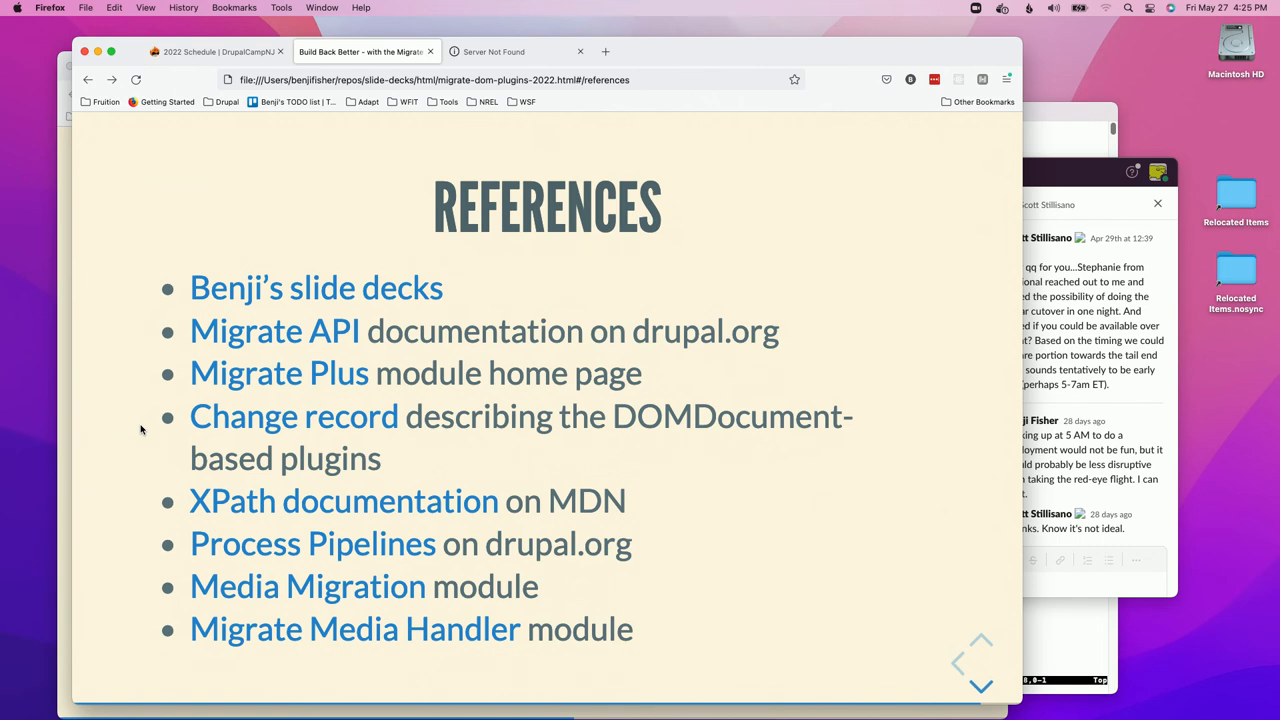
mouse_move(140, 496)
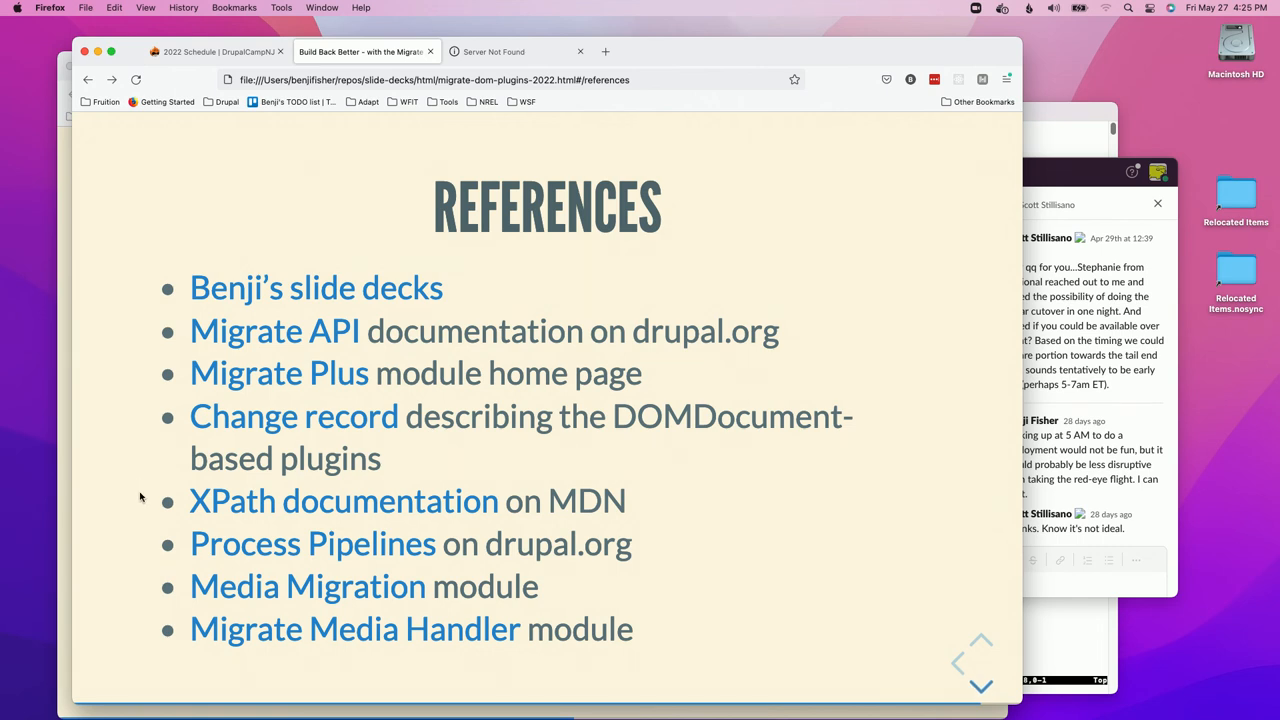
mouse_move(146, 498)
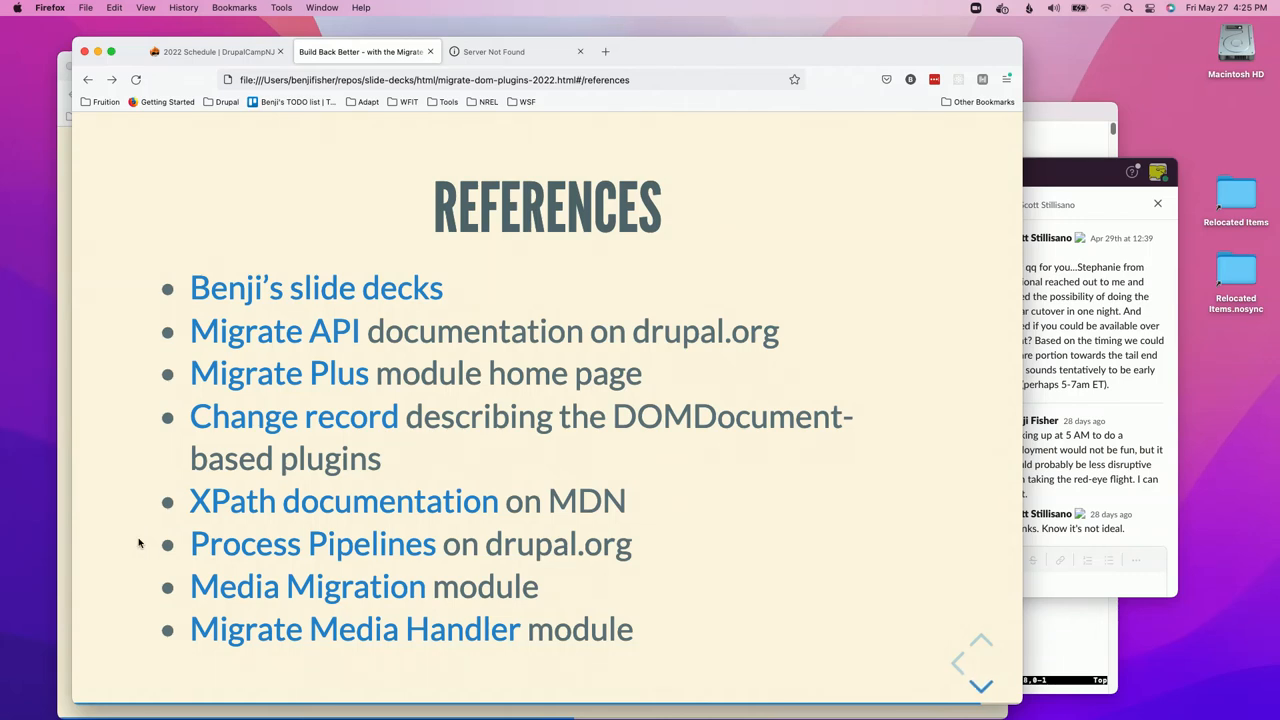
mouse_move(146, 584)
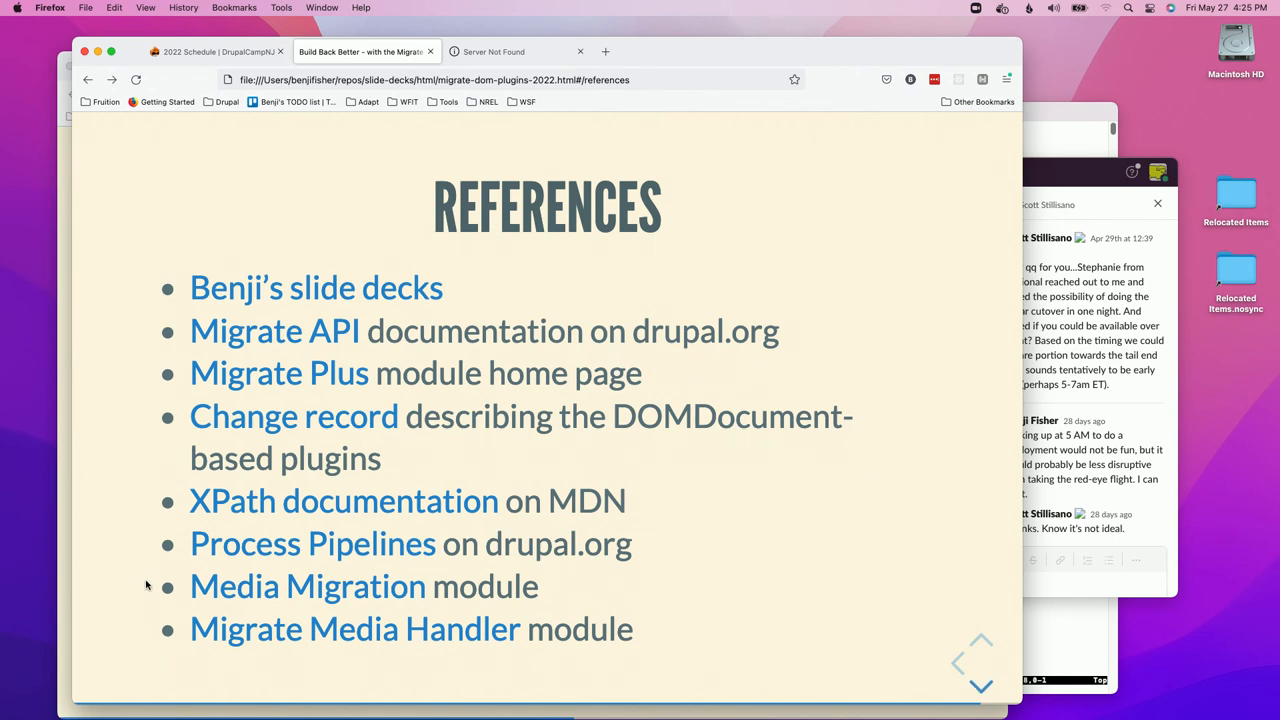
mouse_move(130, 592)
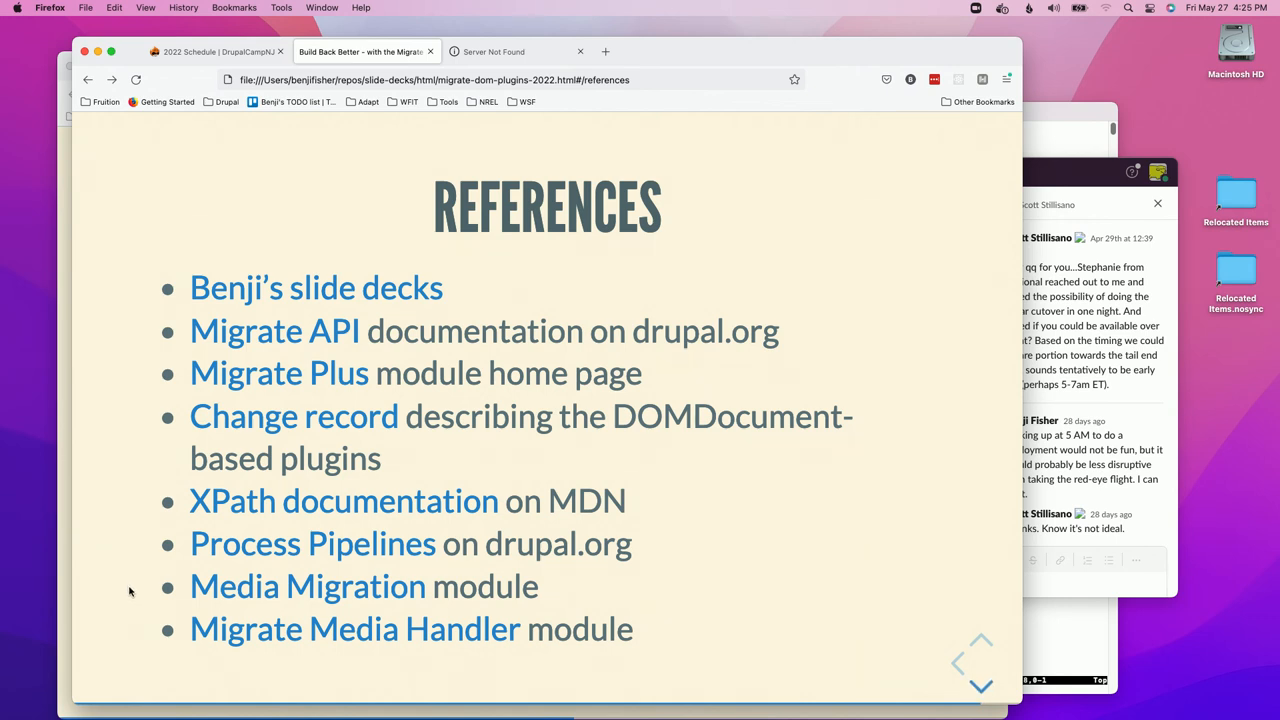
mouse_move(354, 628)
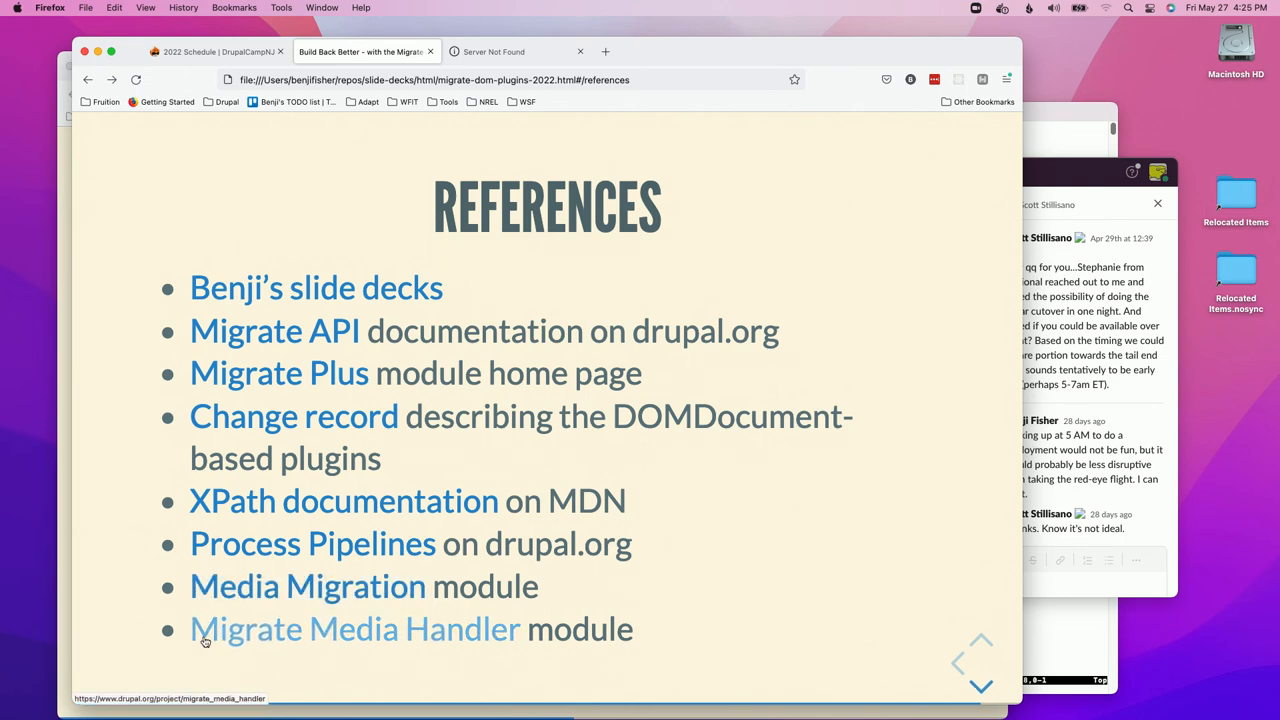
mouse_move(154, 608)
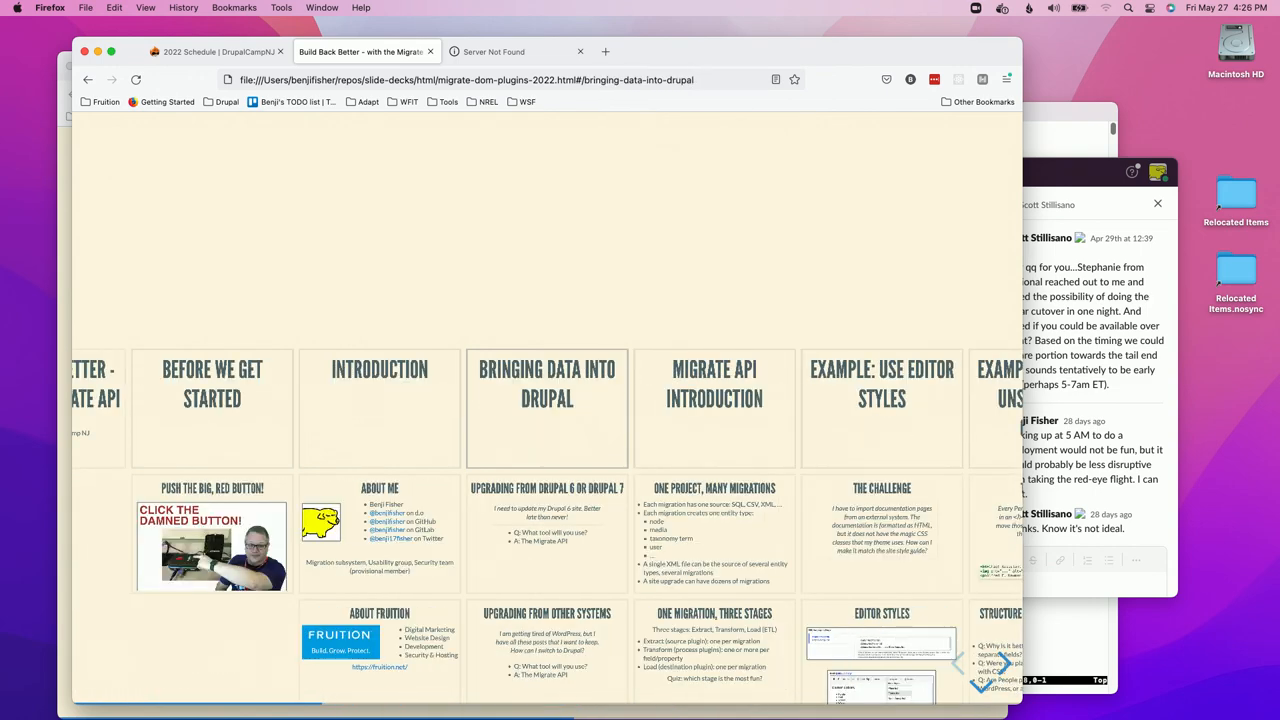
scroll("down", 3)
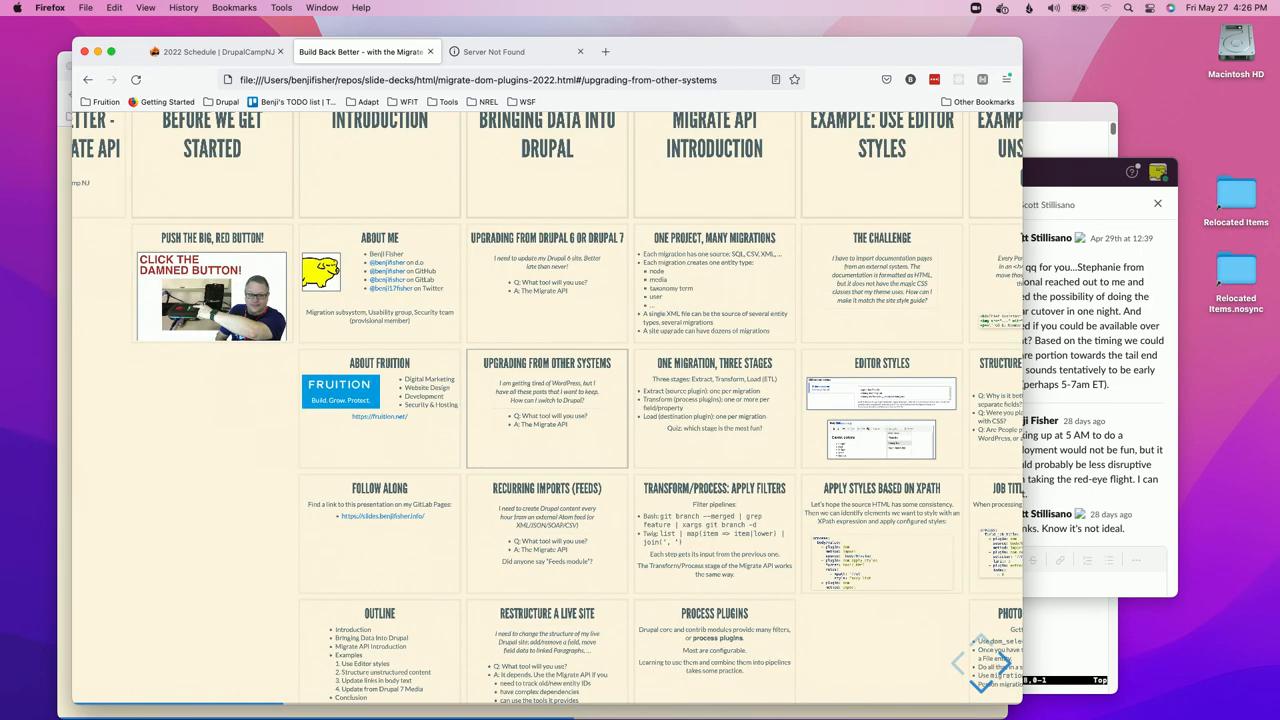